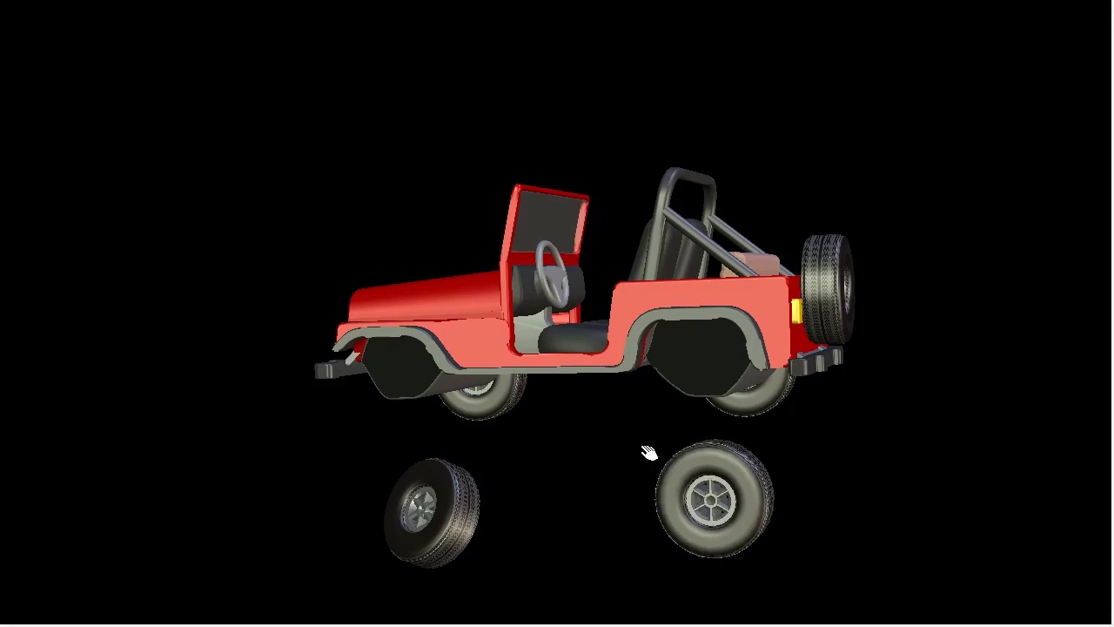
Add a Cube from the Geometric Objects flyout, with default size 20 in width, height and depth.
left_click_drag(705, 491, 687, 383)
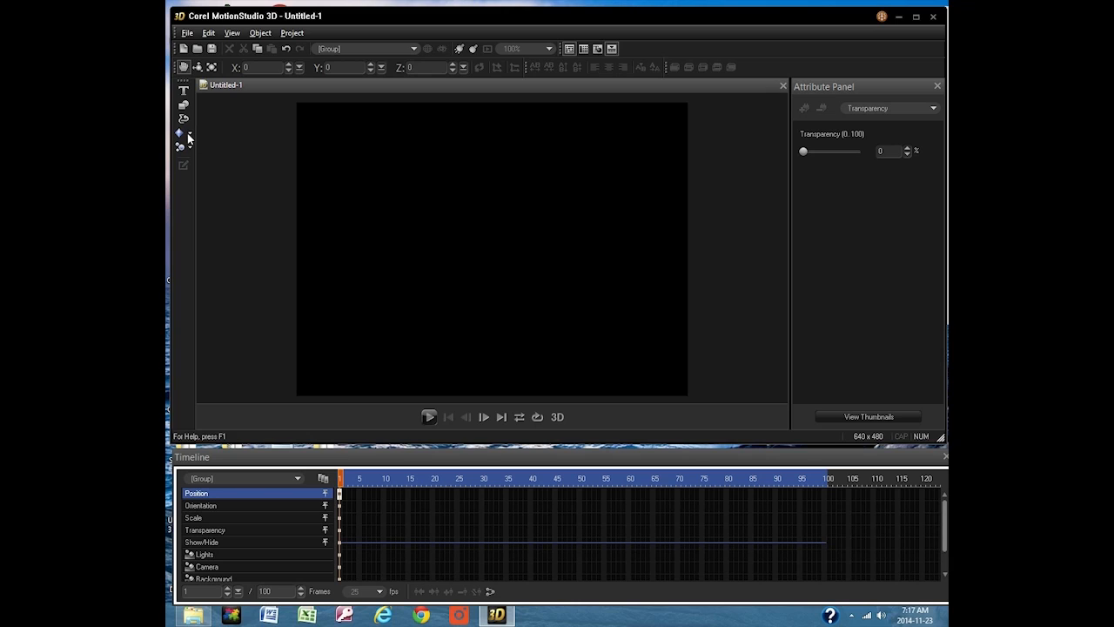
left_click(179, 132)
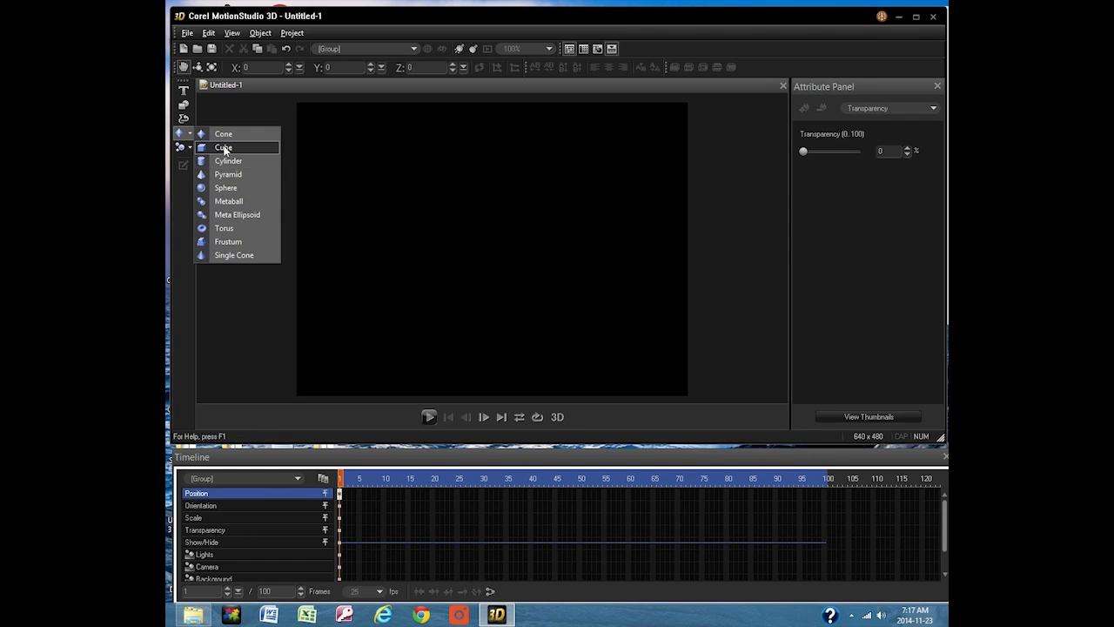
left_click(223, 146)
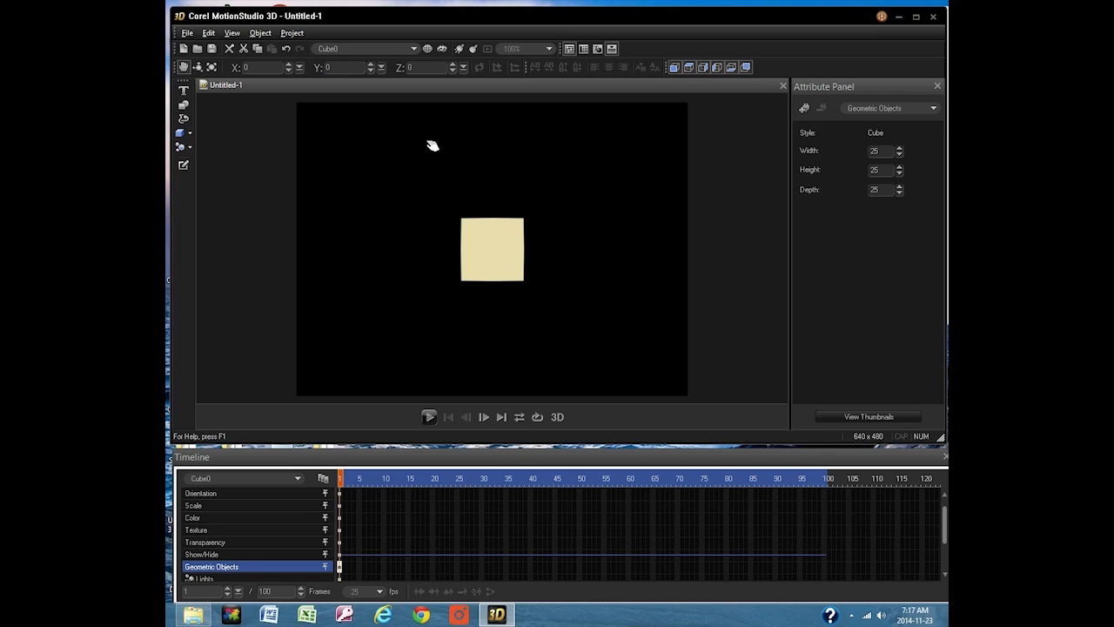
Move the cube left and back to centre, then rotate it so three faces show.
left_click_drag(491, 250, 447, 265)
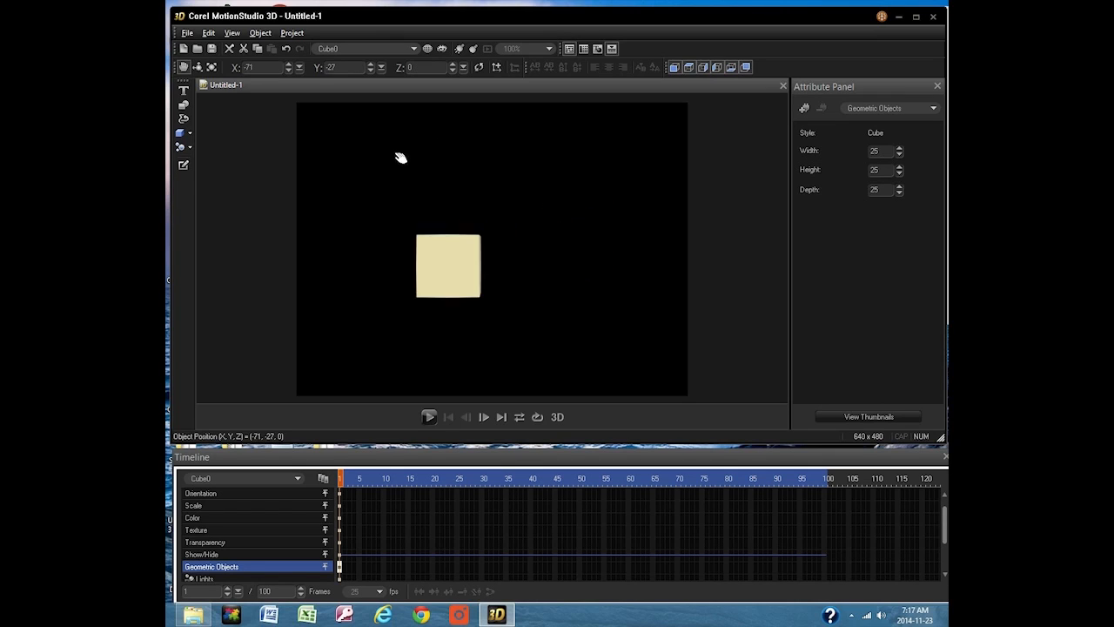
left_click_drag(448, 266, 487, 177)
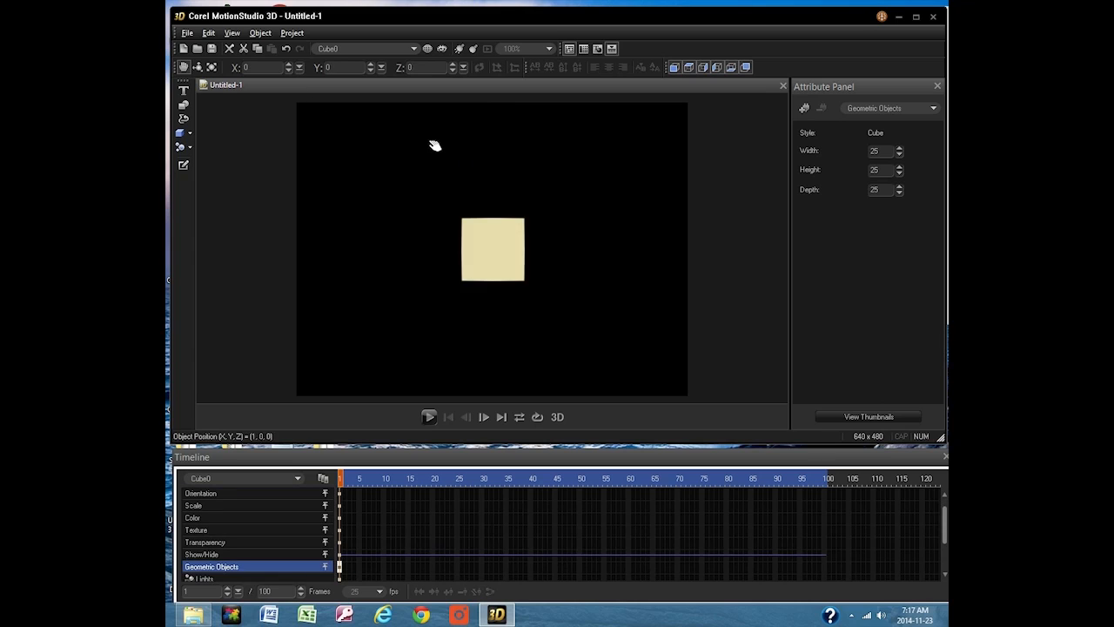
left_click_drag(491, 250, 435, 344)
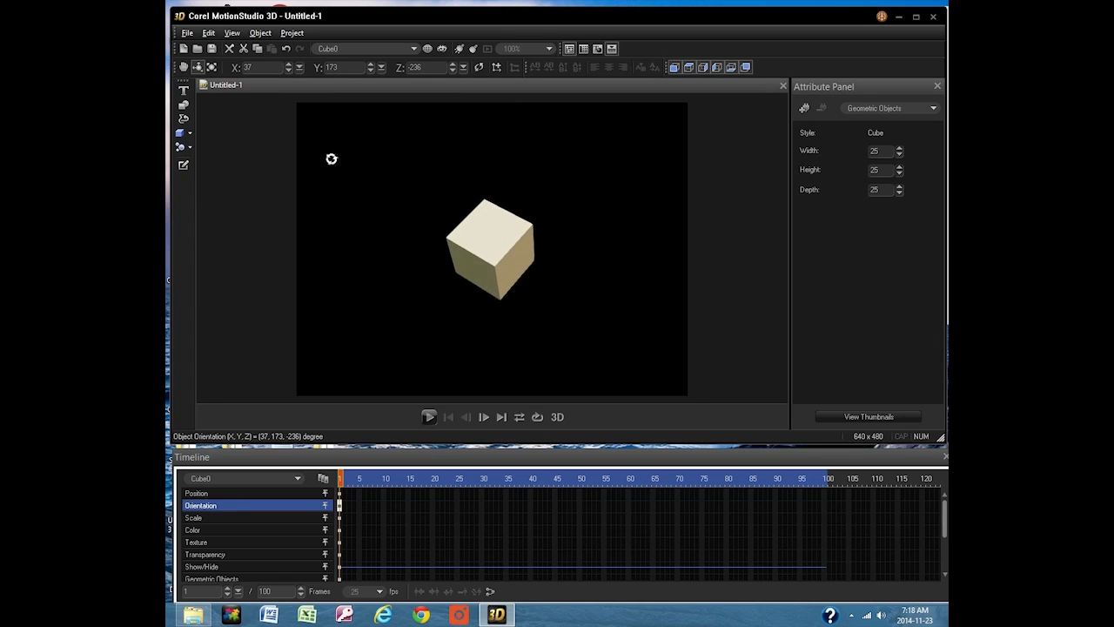
Set the cube's X and Y orientation angles to 0 so it faces straight on.
left_click(252, 67)
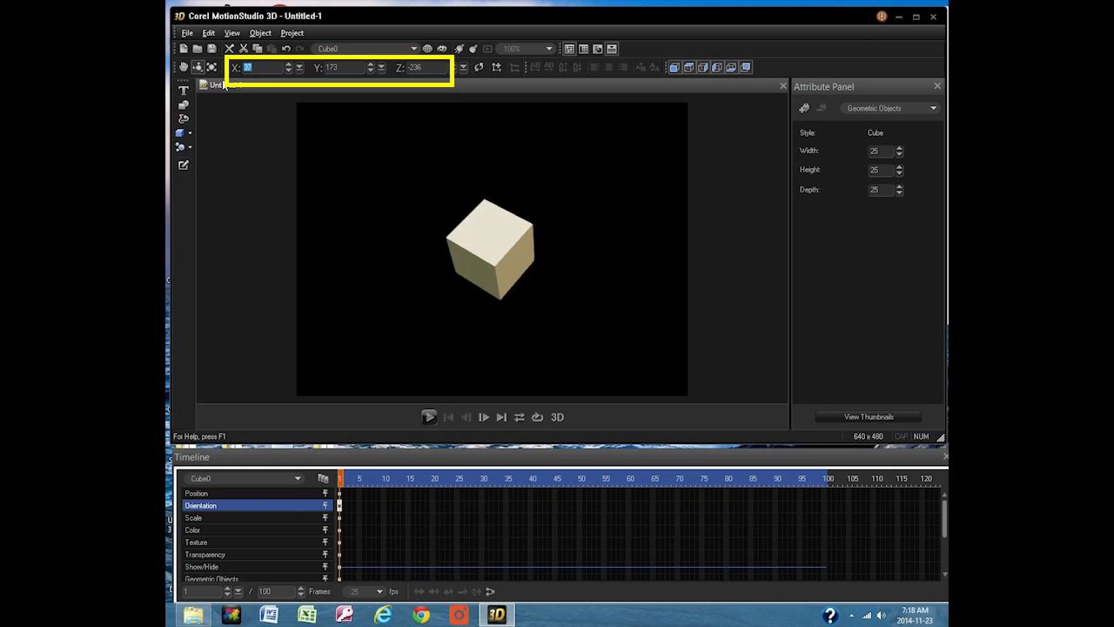
type("0")
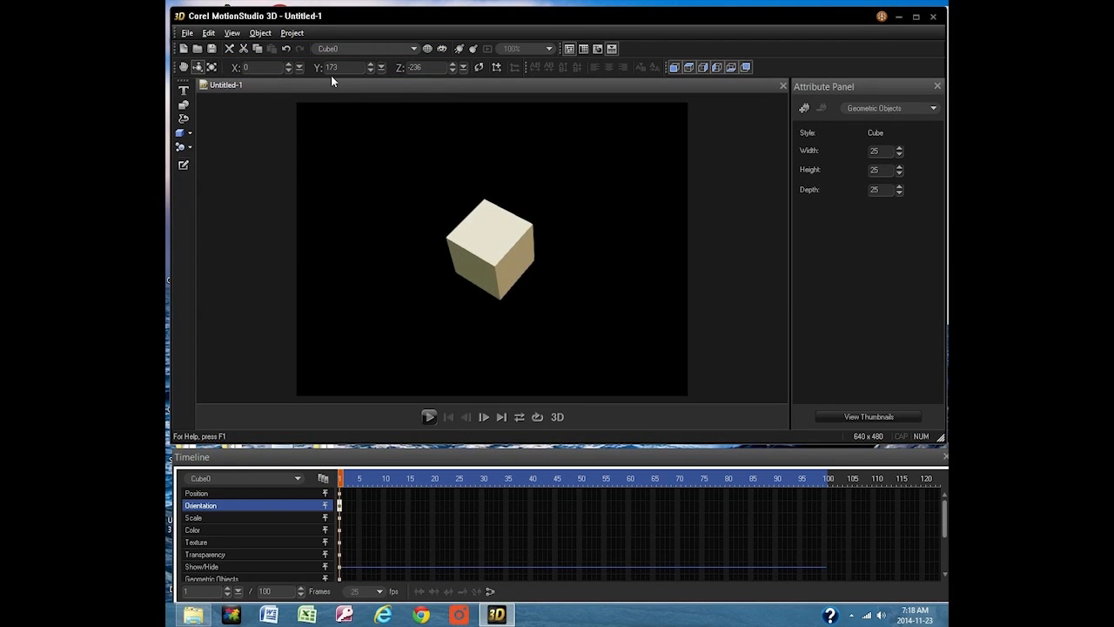
type("0")
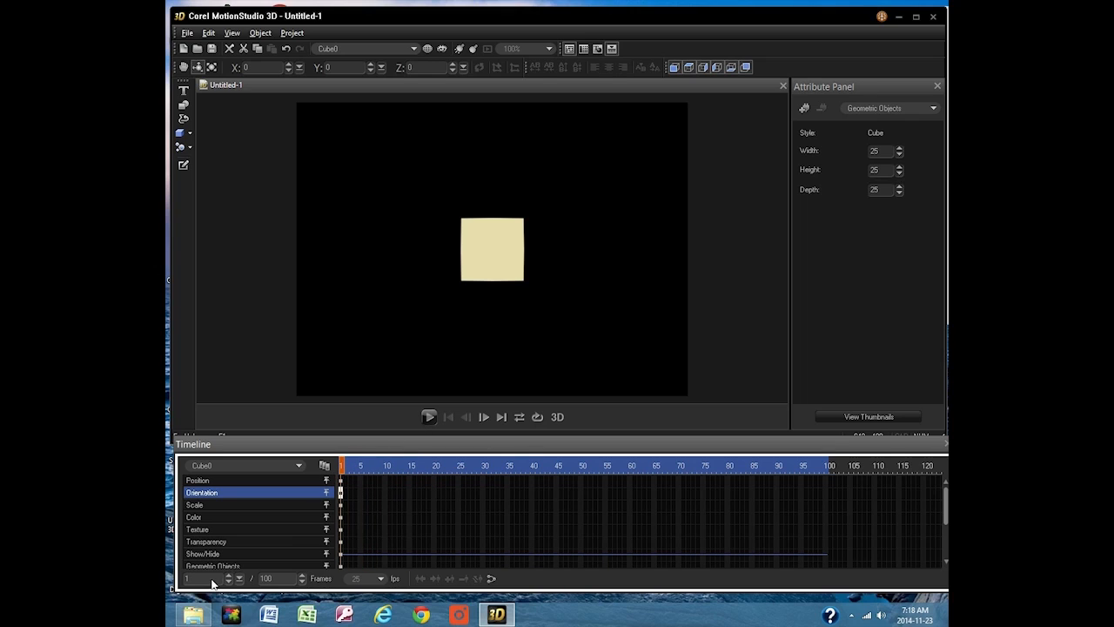
mouse_move(202, 557)
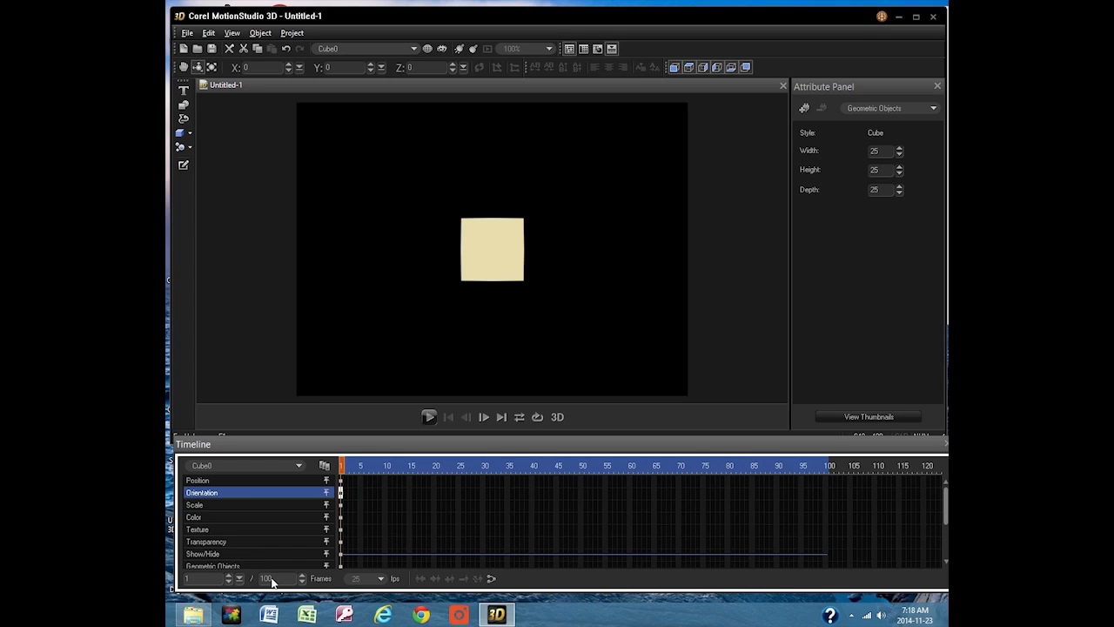
mouse_move(348, 588)
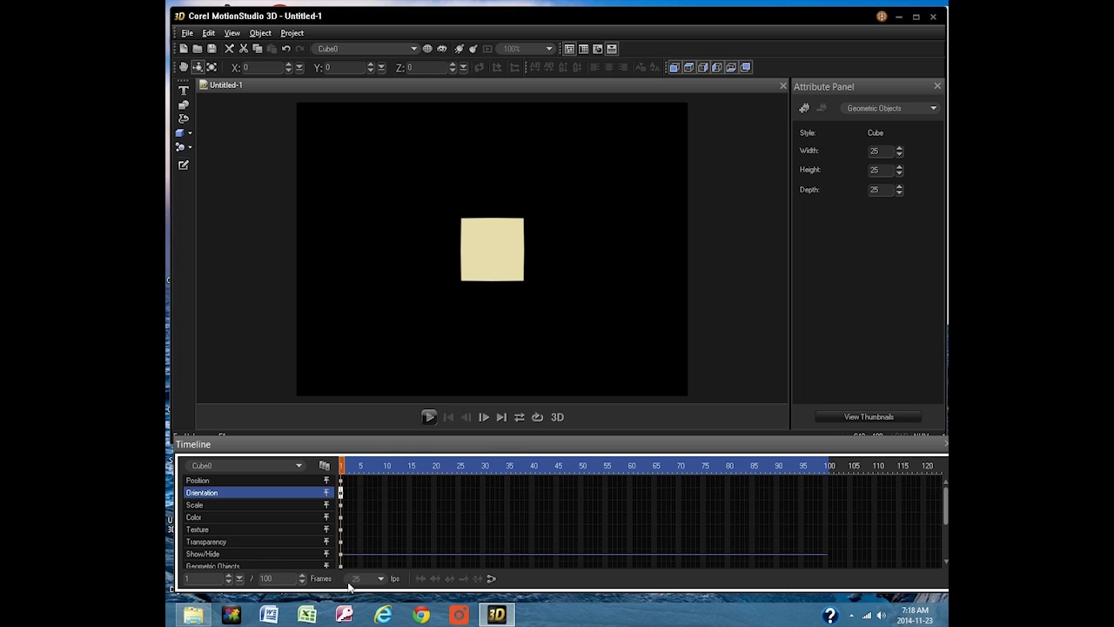
mouse_move(369, 578)
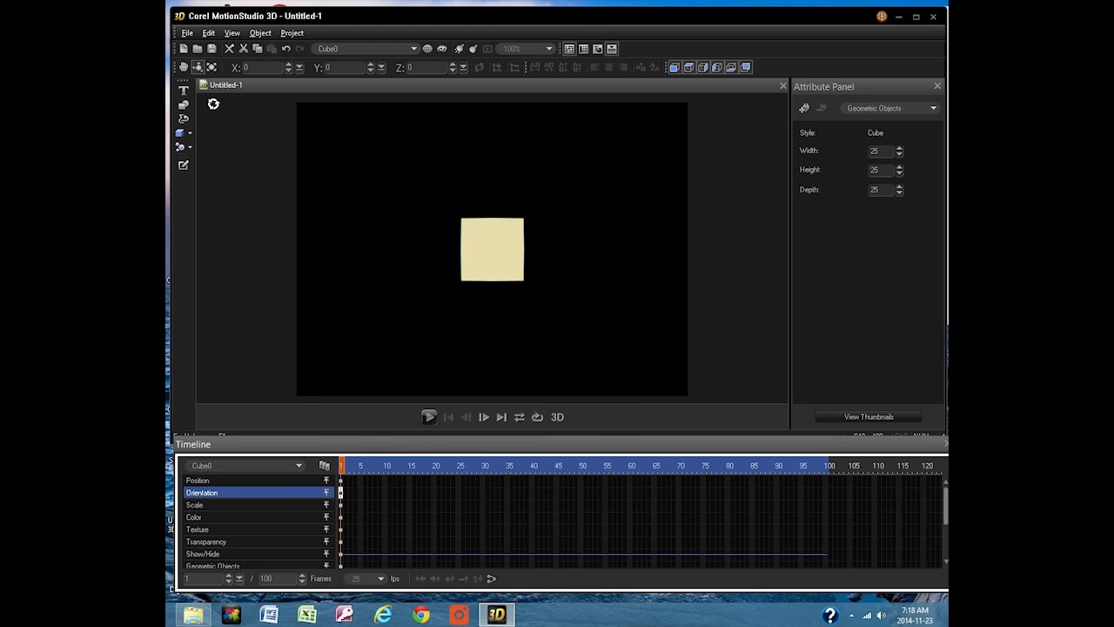
Set the Timeline's total frames to 100.
left_click(198, 480)
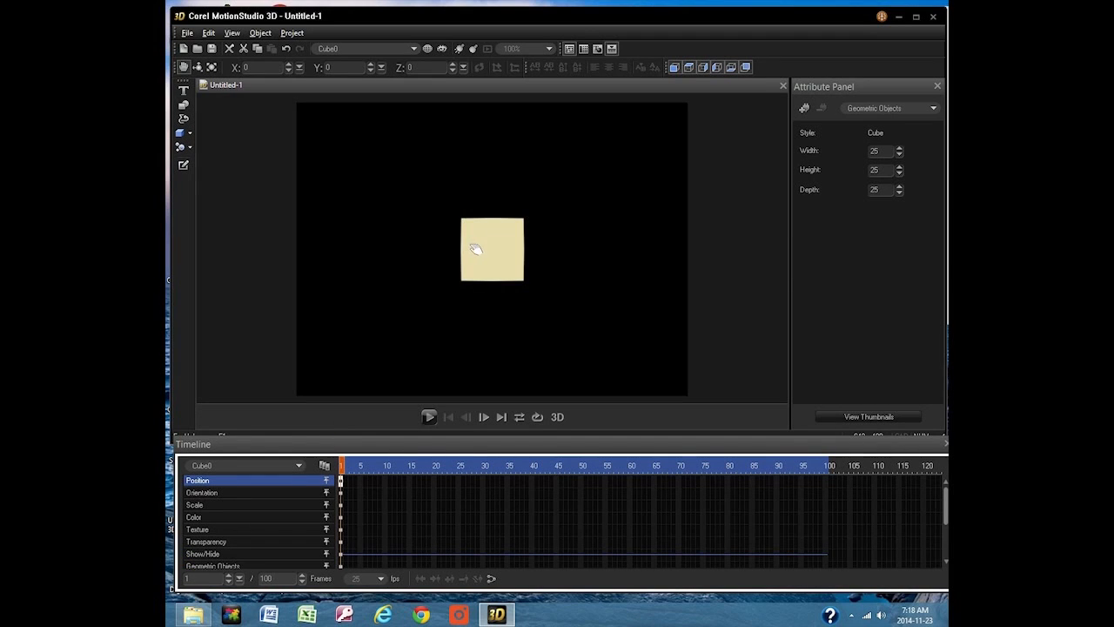
Place the cube at lower right on frame 1 and at upper left on frame 100.
left_click_drag(491, 251, 644, 360)
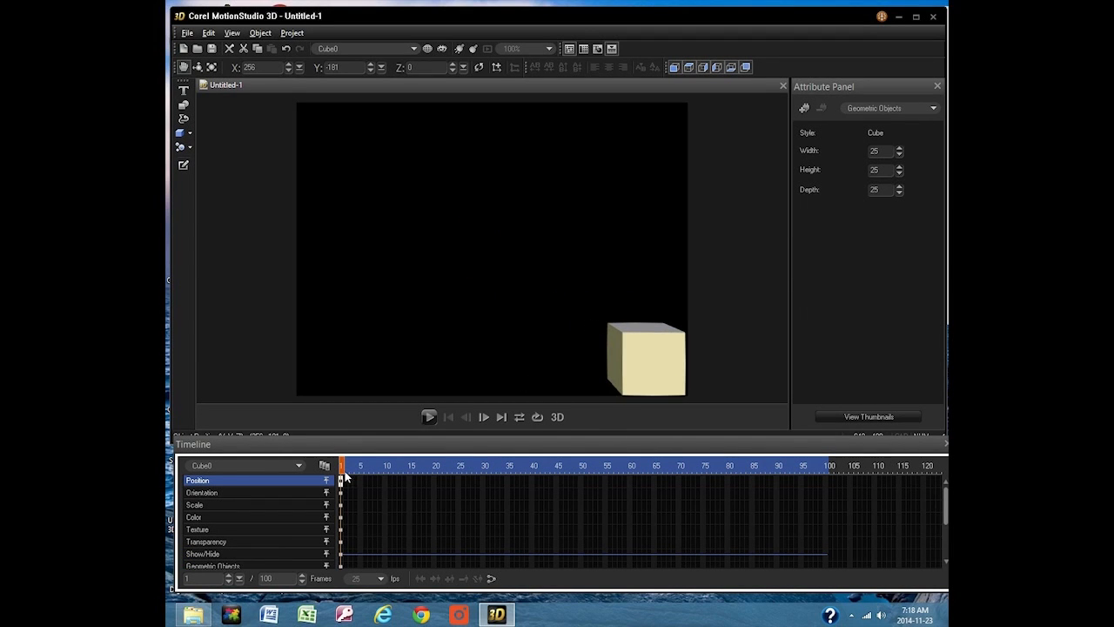
left_click_drag(344, 465, 717, 464)
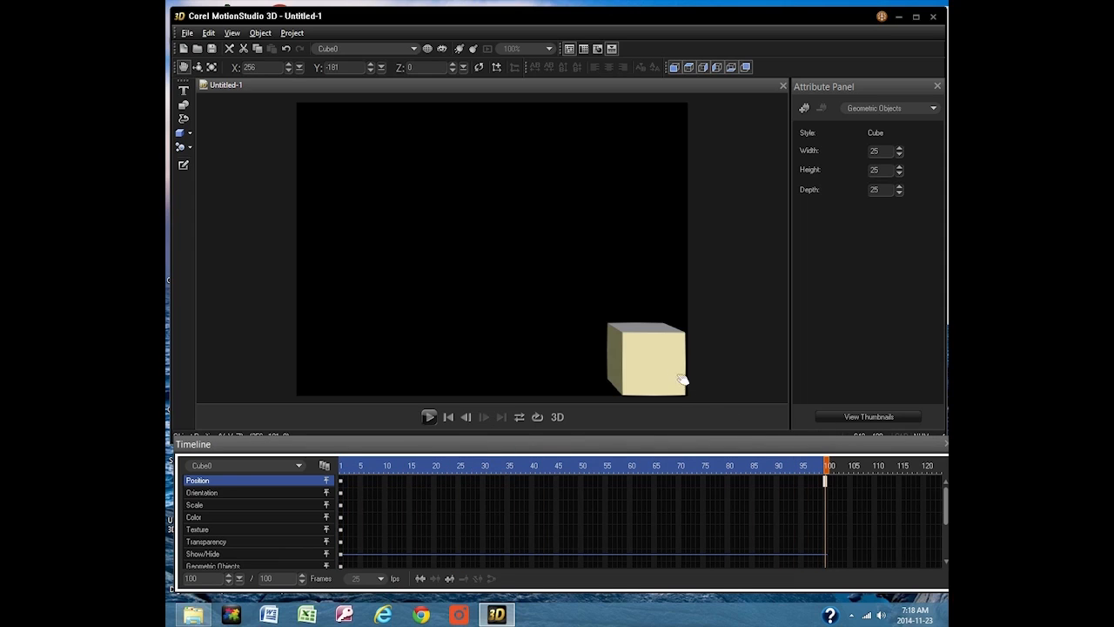
left_click_drag(644, 356, 346, 153)
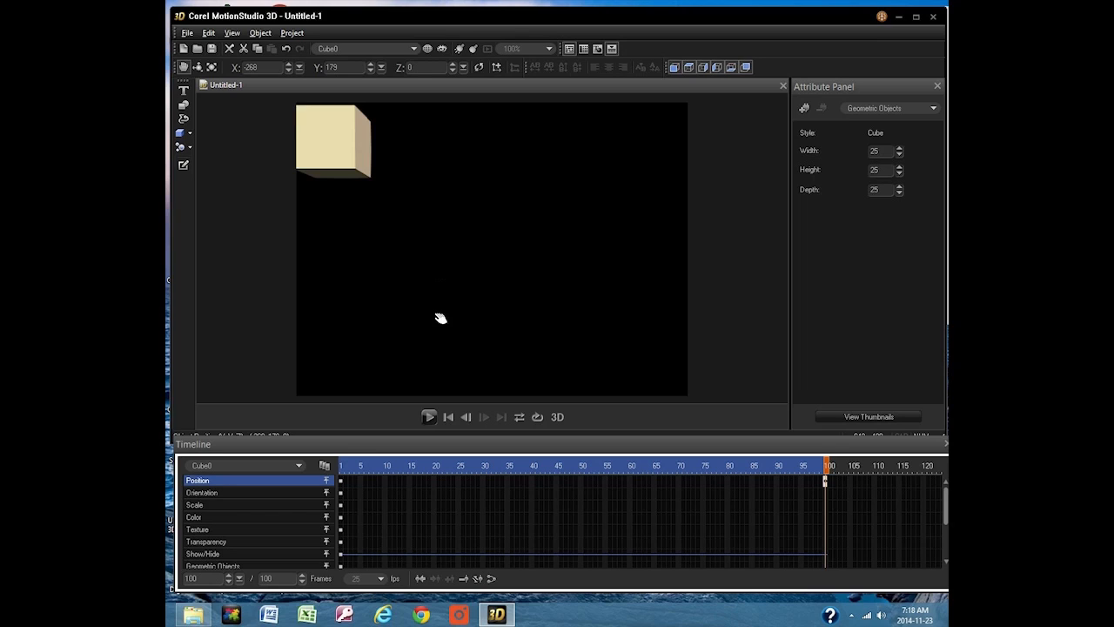
mouse_move(429, 423)
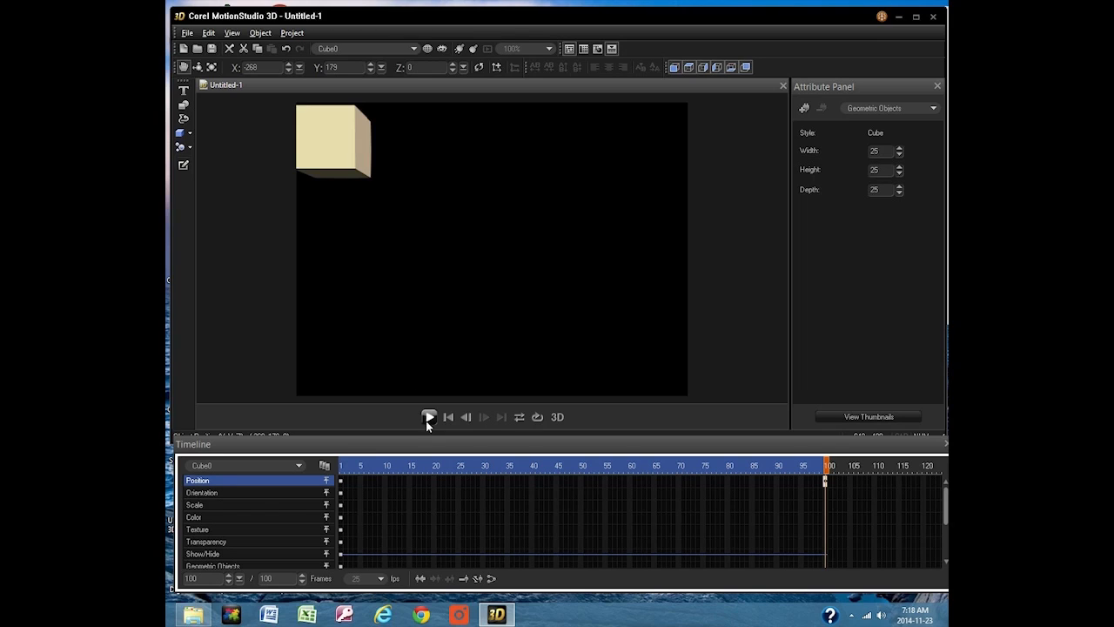
left_click(429, 416)
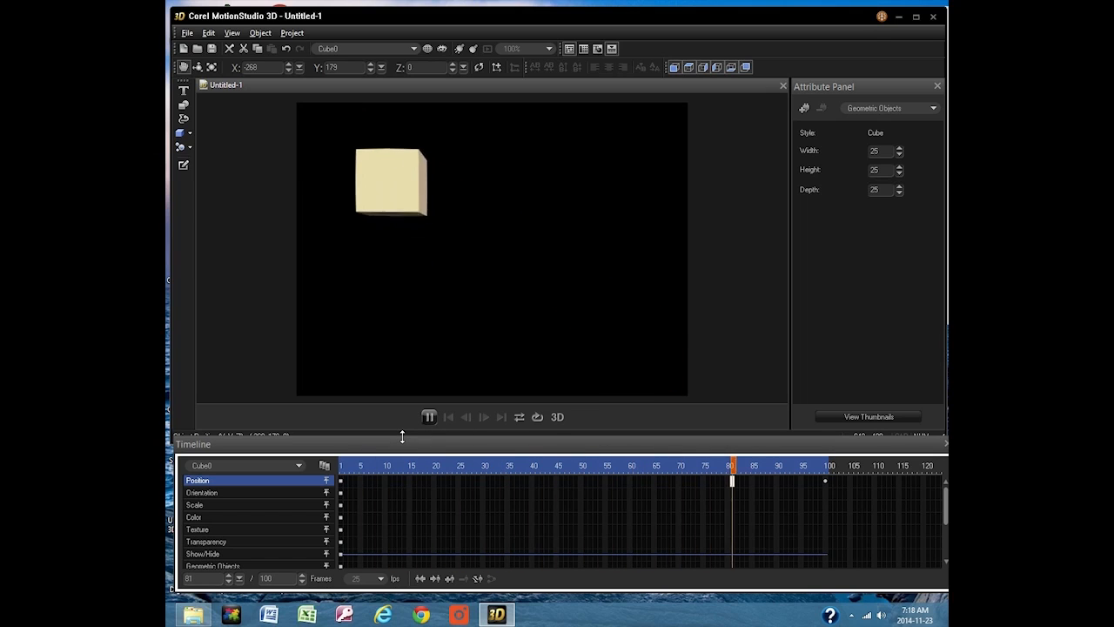
left_click(428, 416)
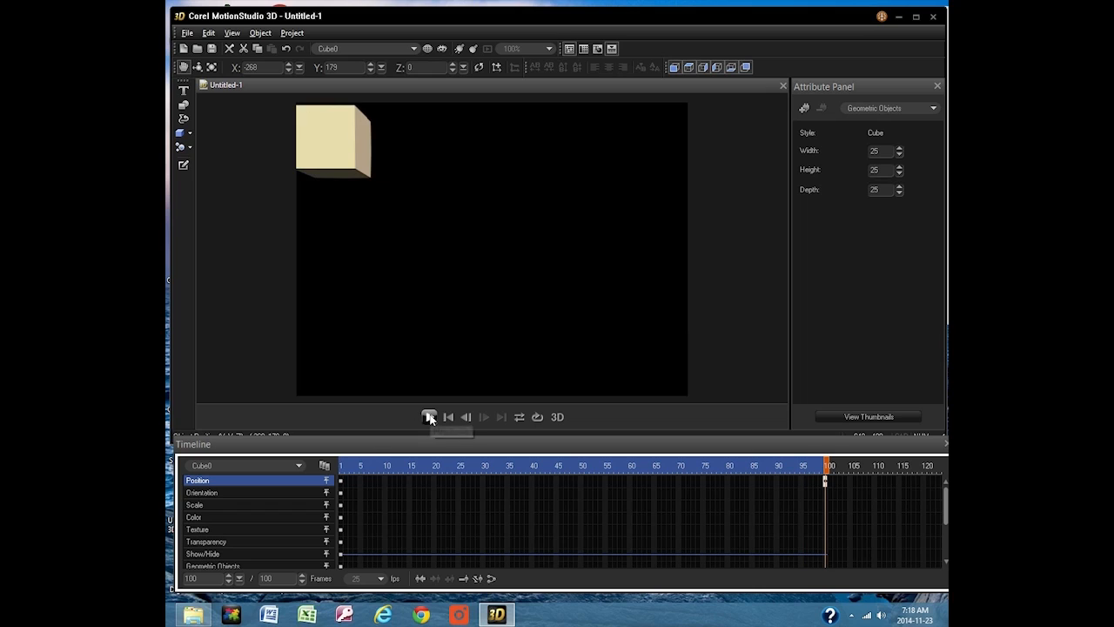
left_click(429, 416)
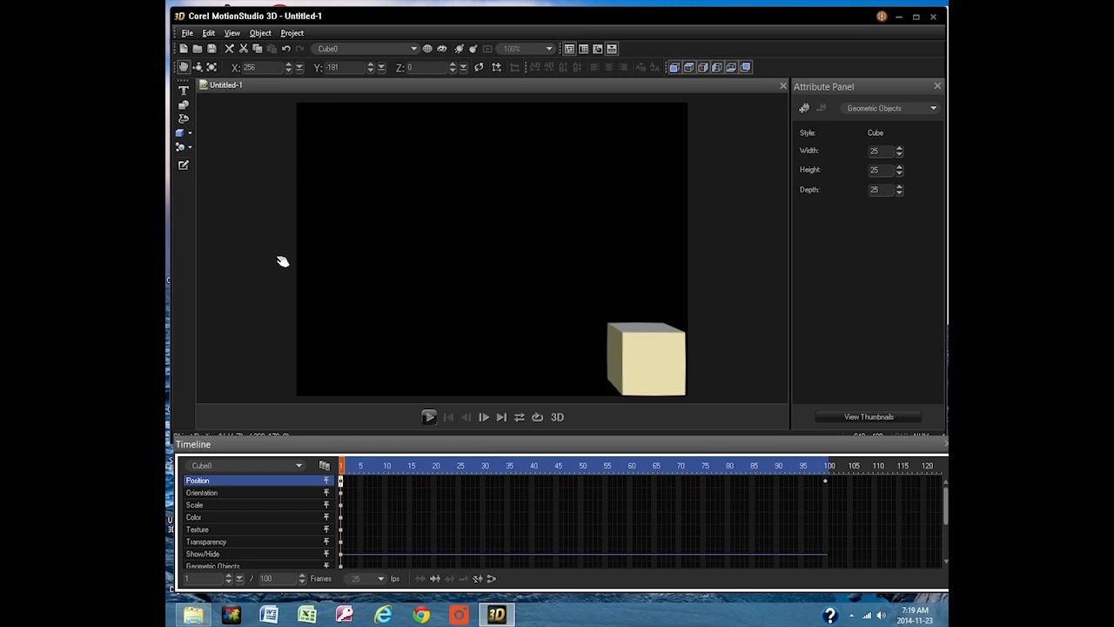
On the Orientation track at frame 100, rotate the cube to reveal its side and bottom faces.
left_click(202, 491)
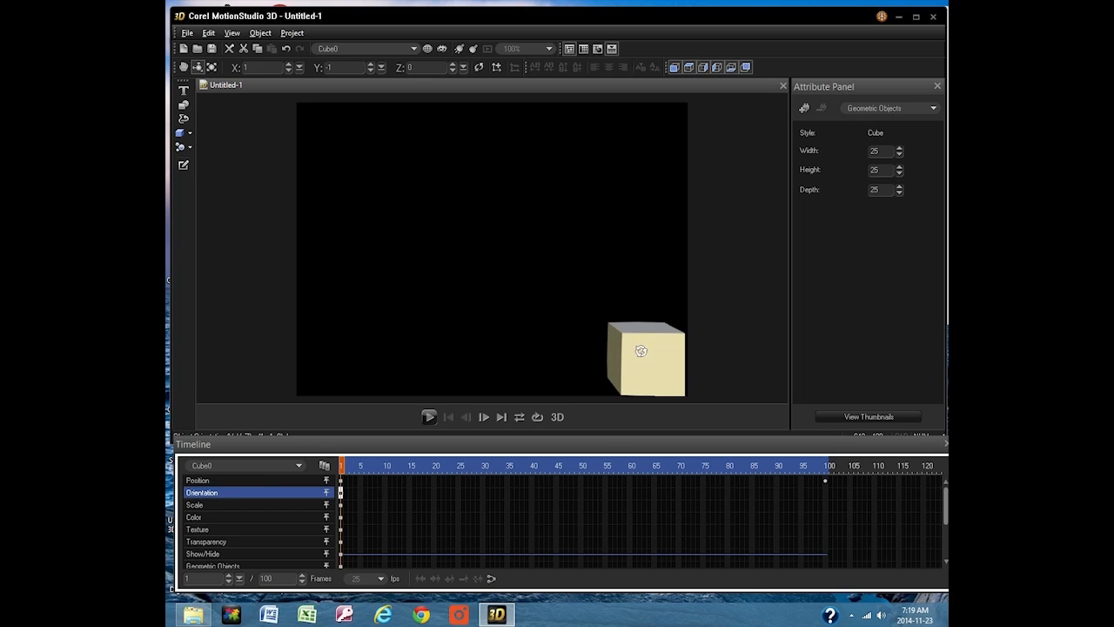
left_click(348, 463)
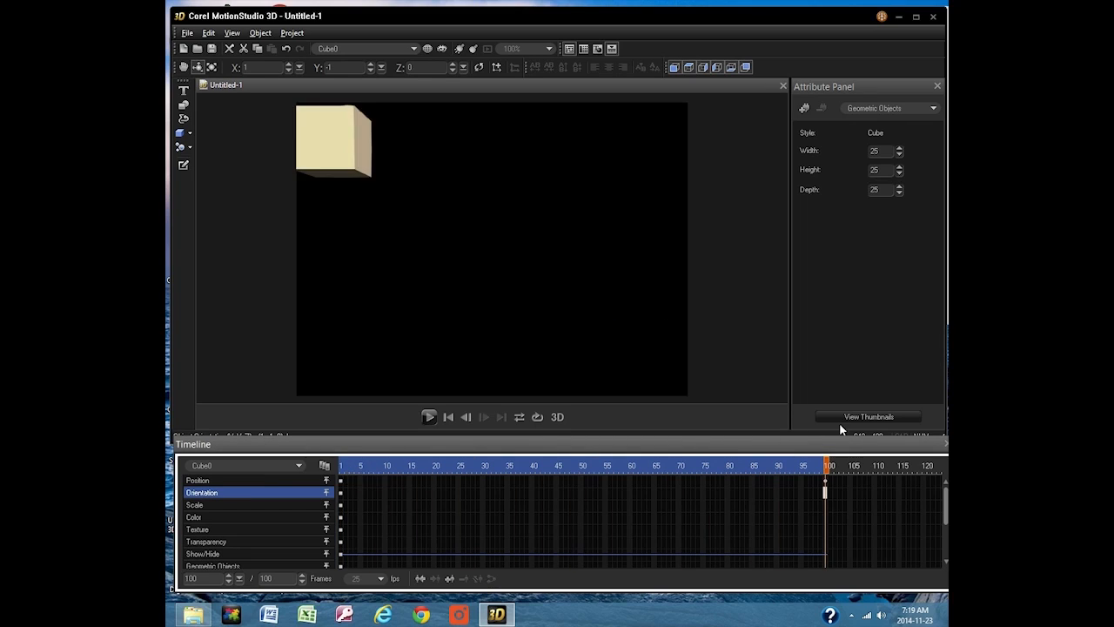
mouse_move(470, 174)
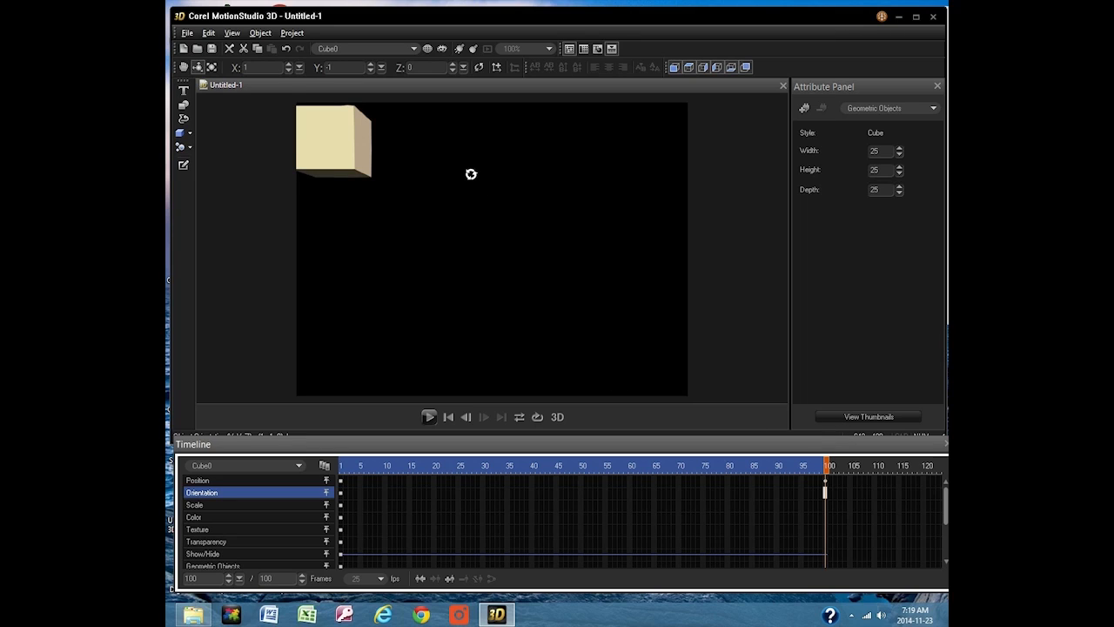
left_click_drag(471, 174, 509, 268)
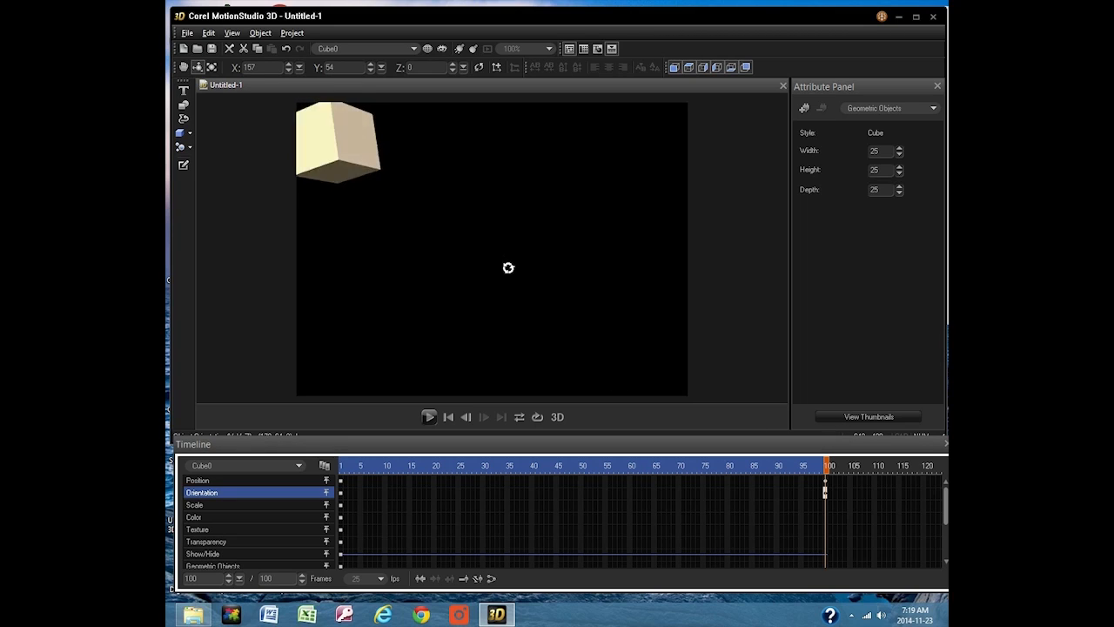
left_click_drag(508, 268, 563, 324)
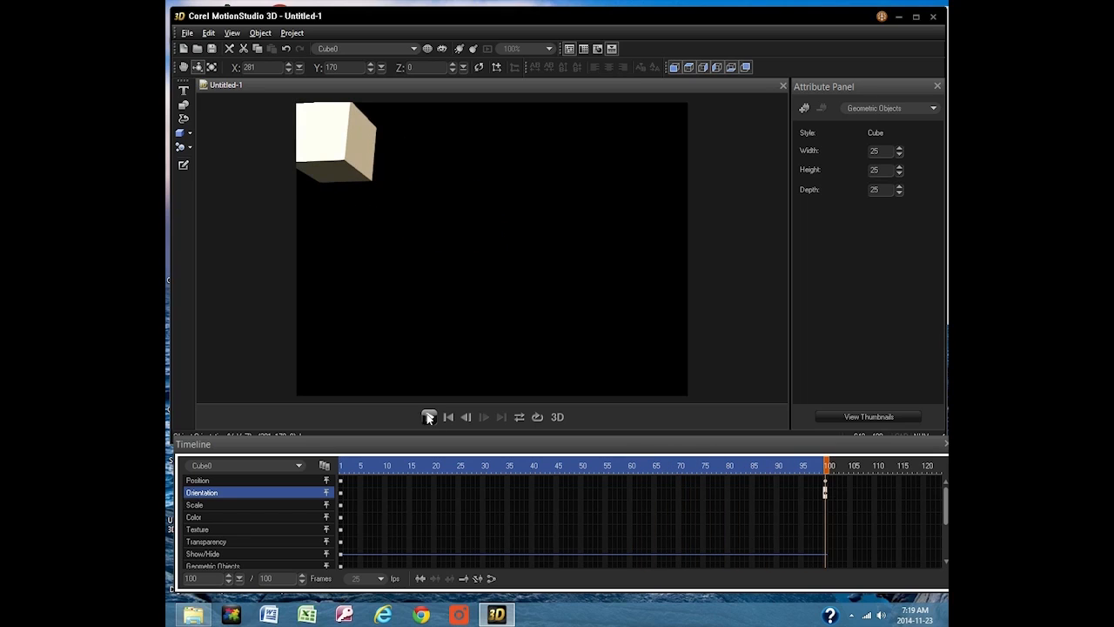
left_click(428, 416)
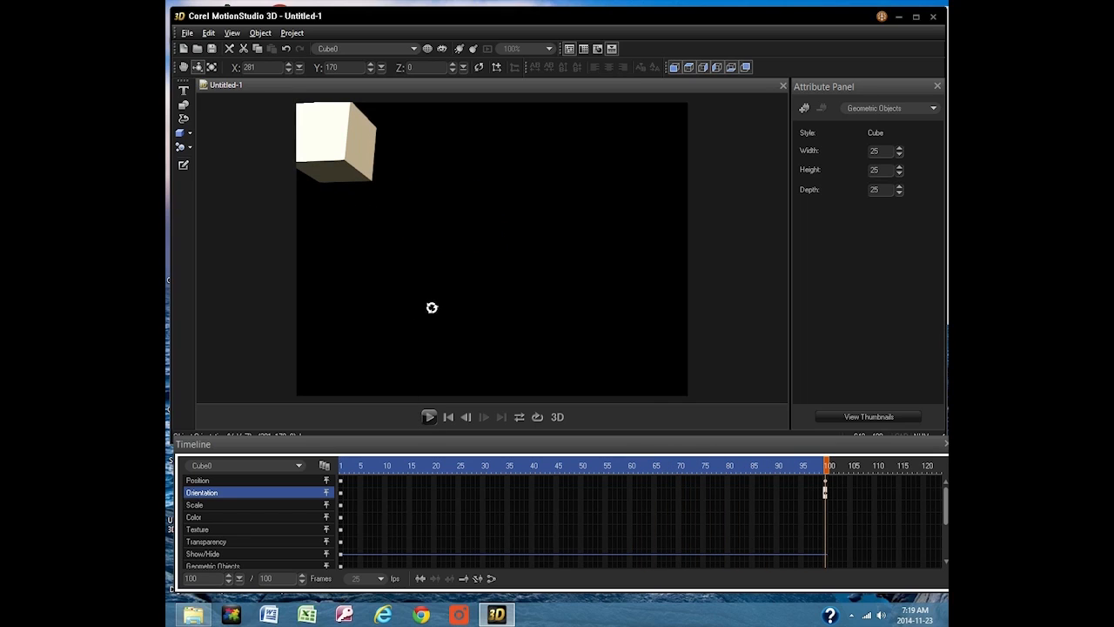